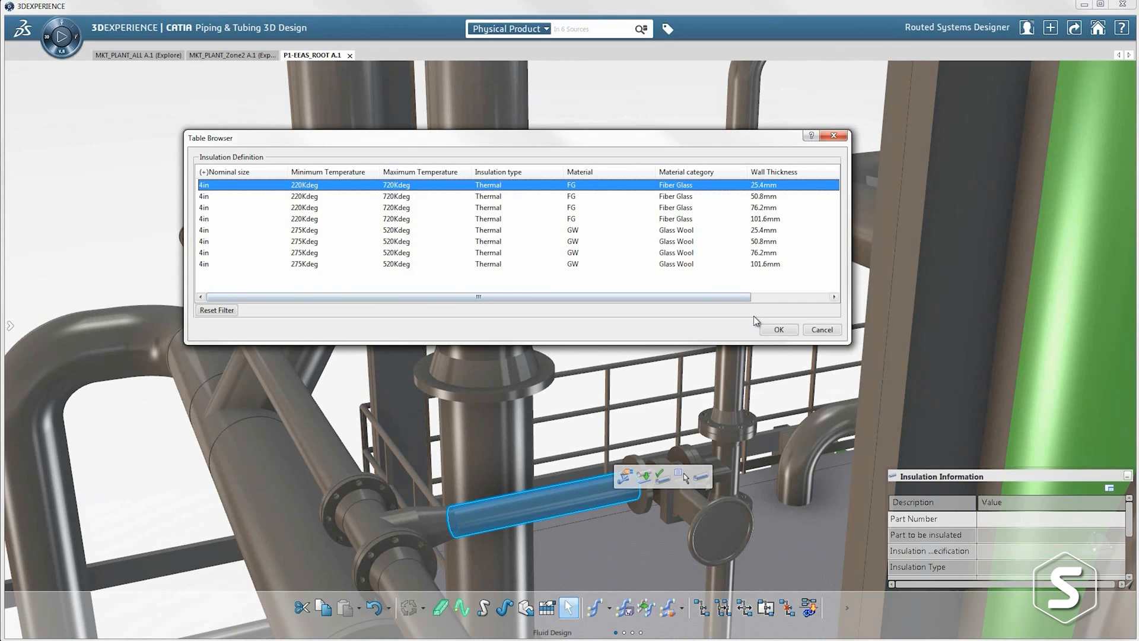
# - Apply the 4in Fiber Glass 25.4mm insulation definition to the pipe section
pyautogui.click(779, 329)
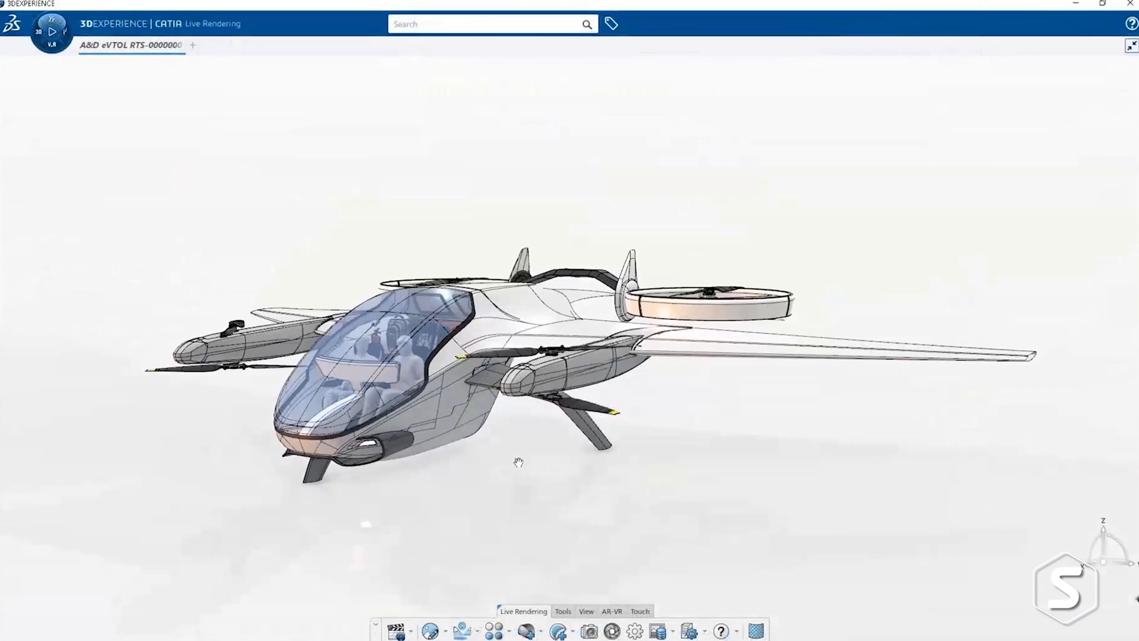
pyautogui.click(1054, 243)
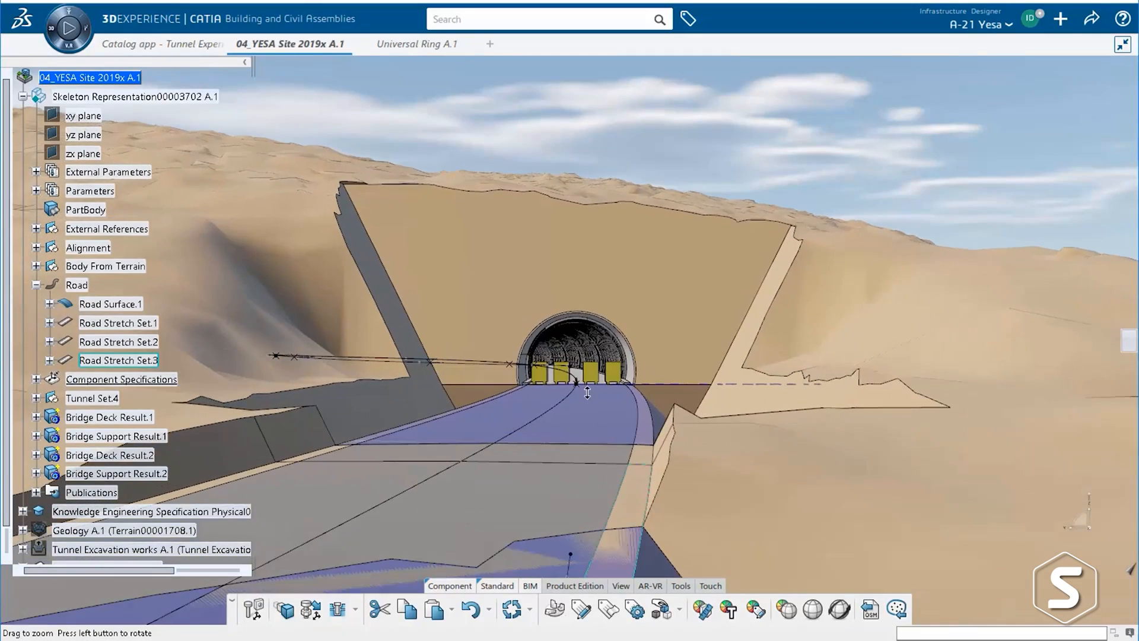
# - Use Road Surface.1 as the road input and set Central_Zone_Width to 2
pyautogui.click(1054, 514)
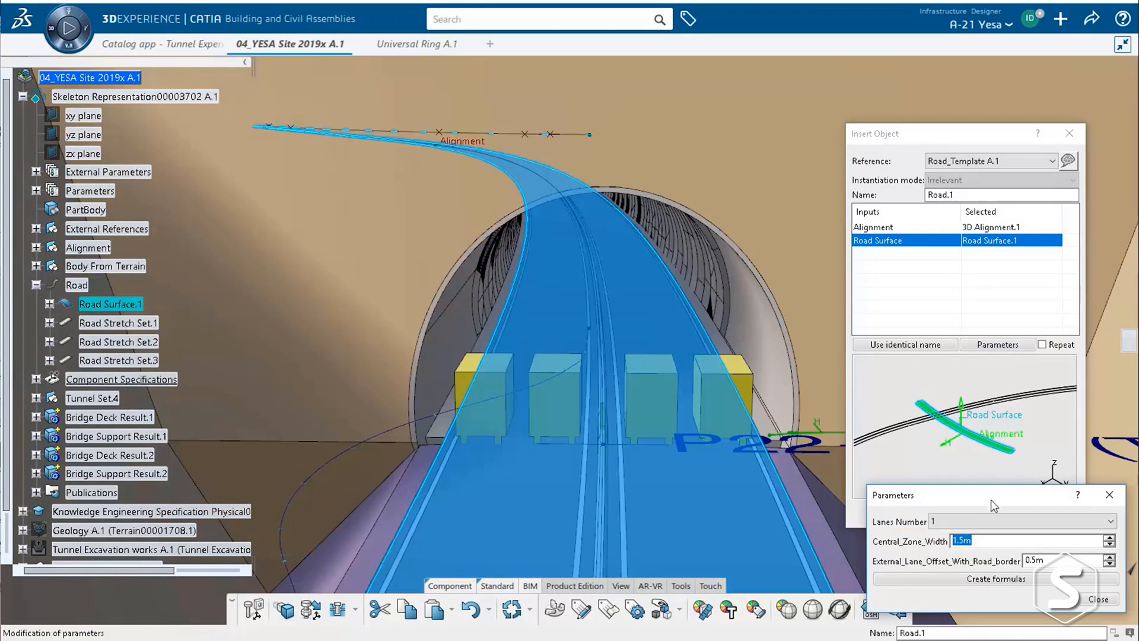
pyautogui.write('2')
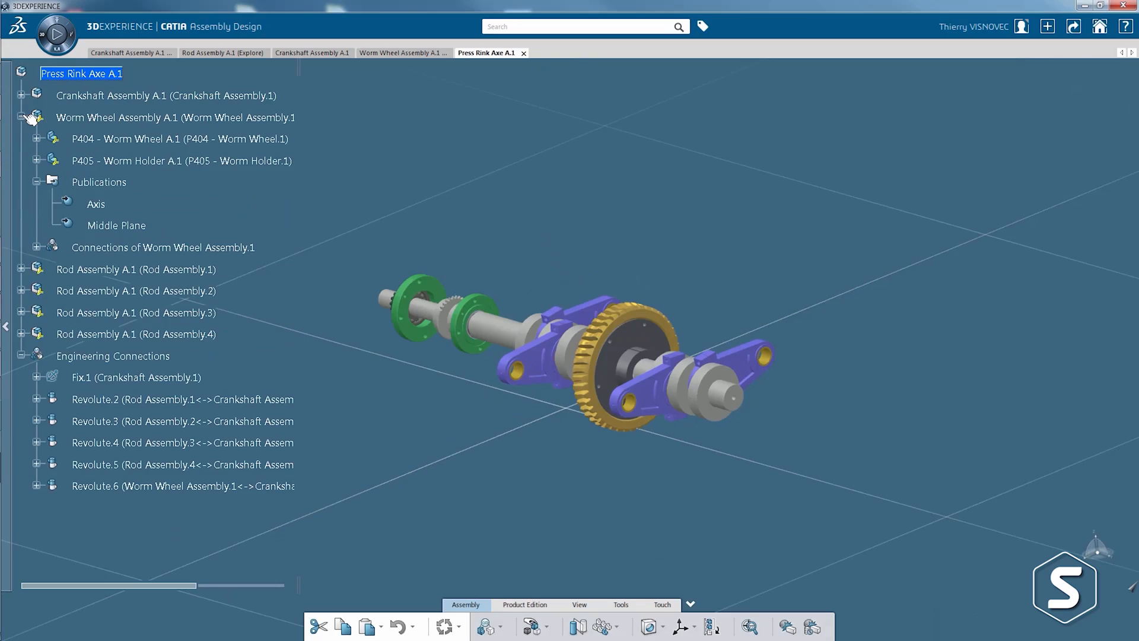
# - Show the Press Rink Axe A.1 crankshaft assembly with Worm Wheel Assembly expanded
pyautogui.click(37, 161)
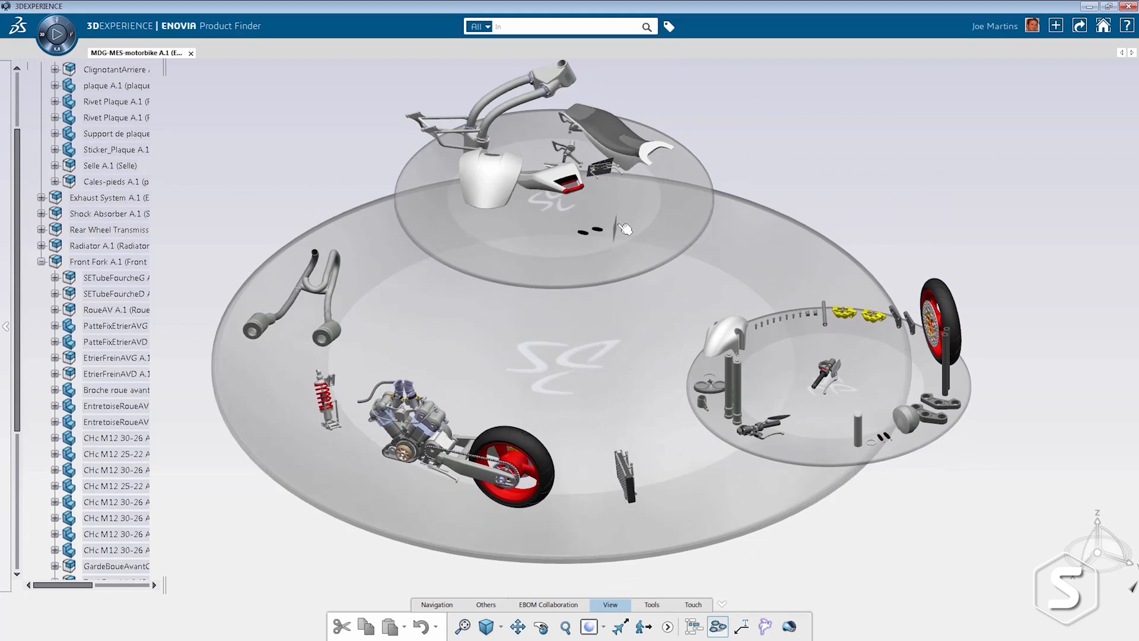
# - Browse the motorbike product's parts on the Product Finder stacked discs
pyautogui.click(109, 261)
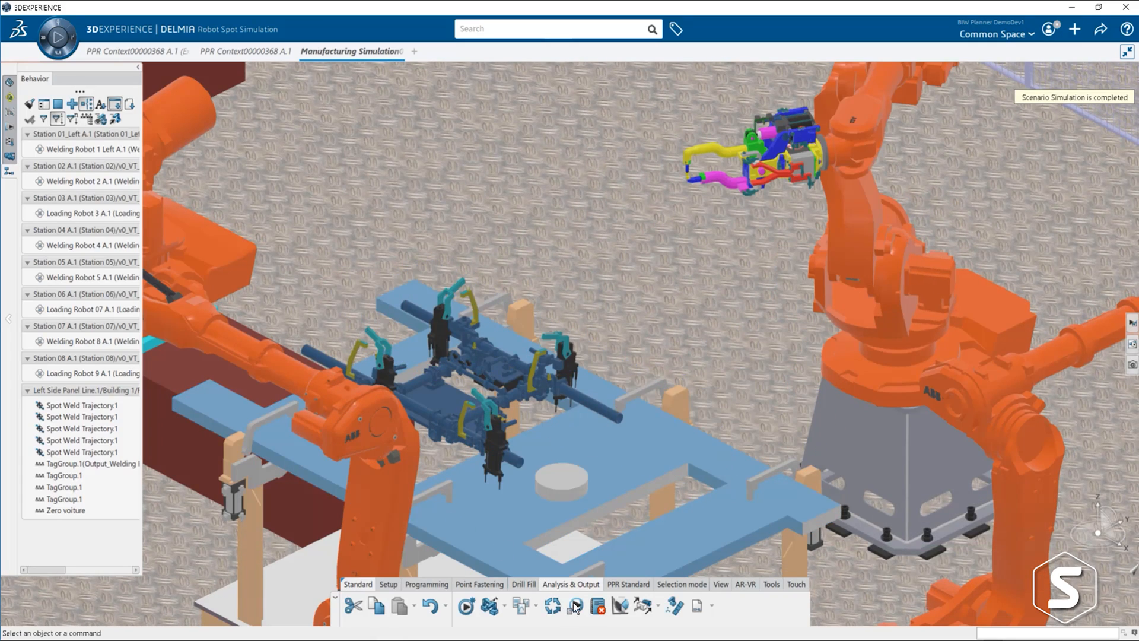
# - Show the Analyze Results grid of spot weld targets versus resources
pyautogui.click(576, 606)
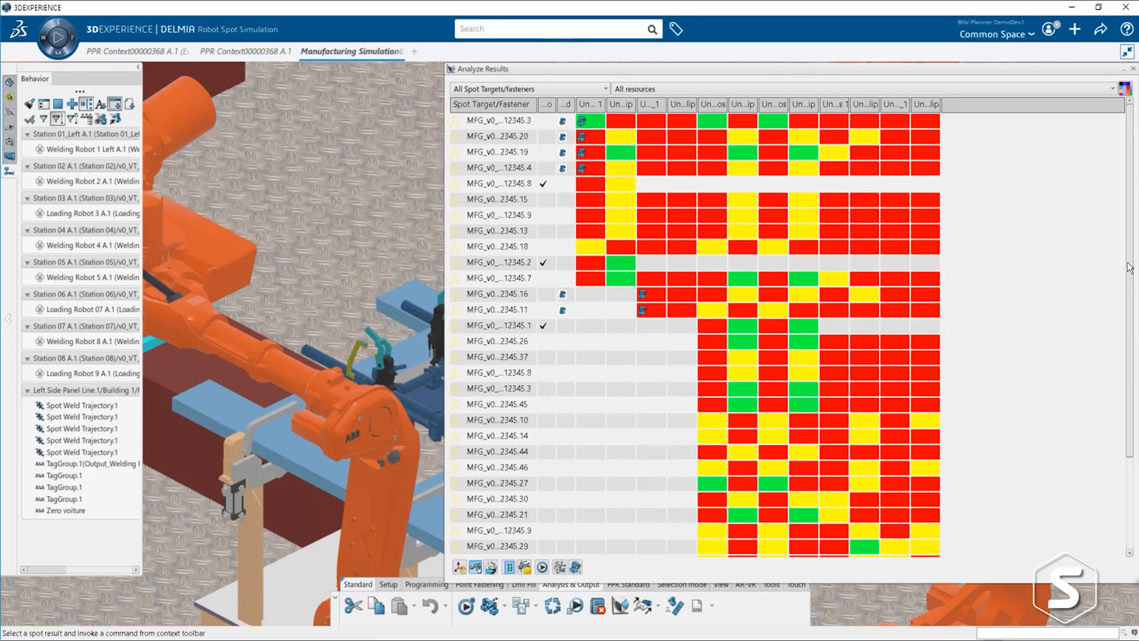